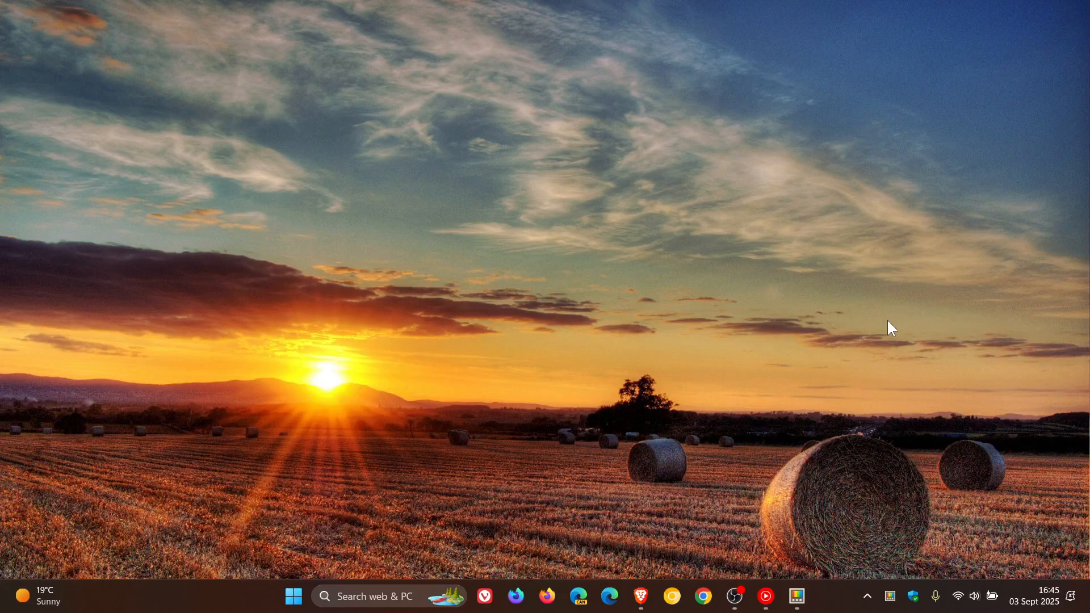
mouse_move(817, 500)
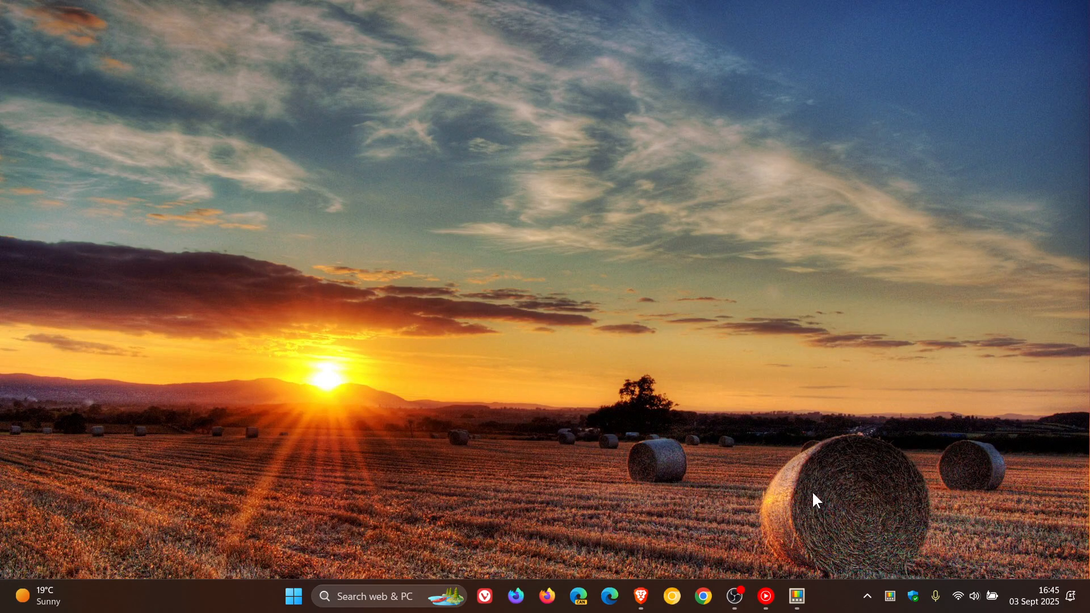
- Launch PowerToys Settings from the taskbar icon, landing on the General page with v0.94.0
click(796, 611)
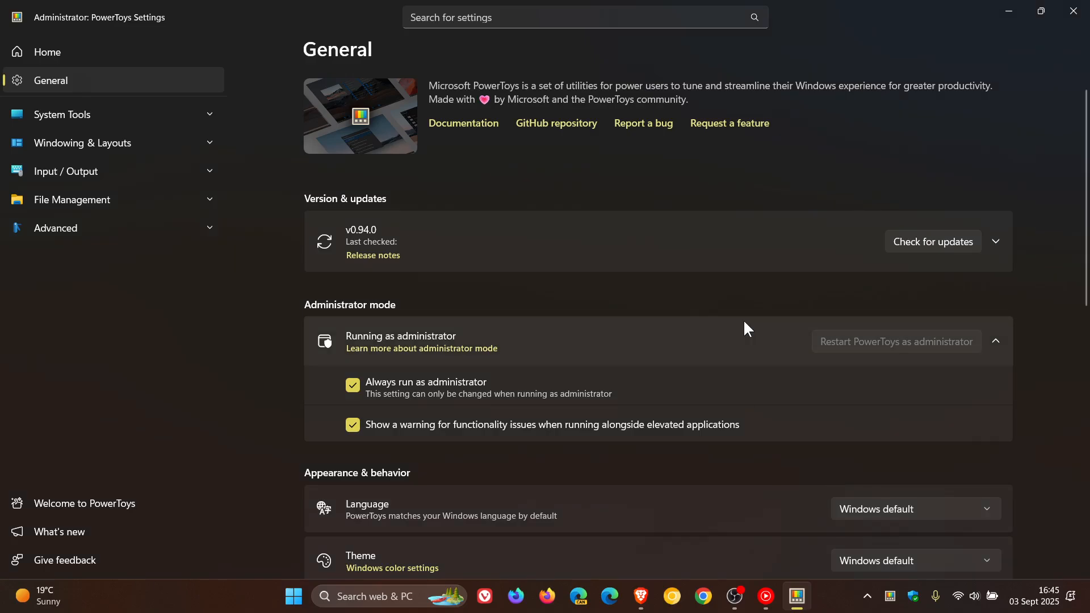
mouse_move(747, 308)
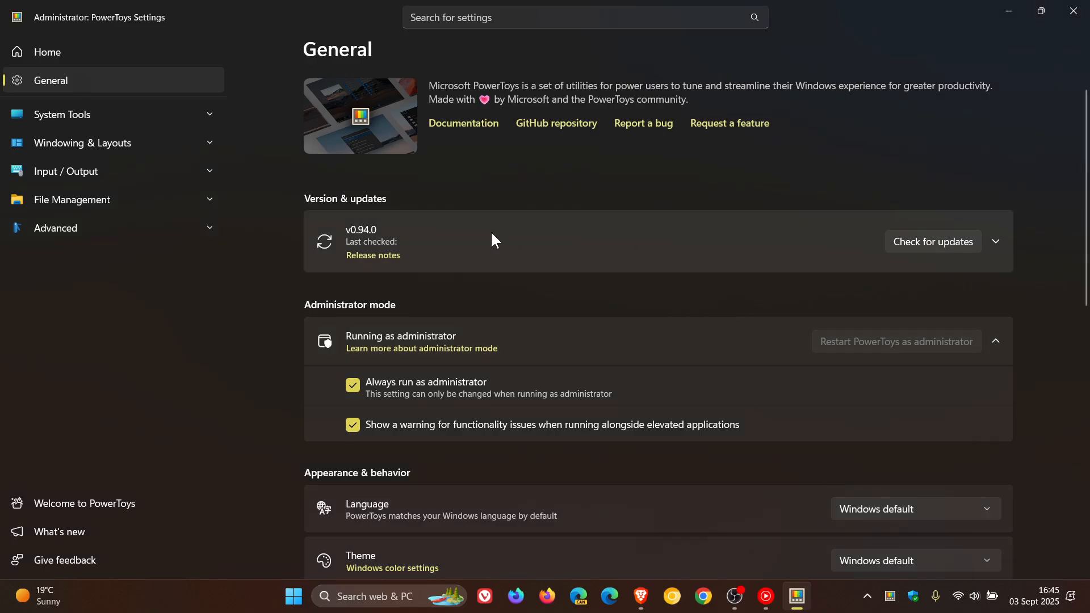
mouse_move(733, 219)
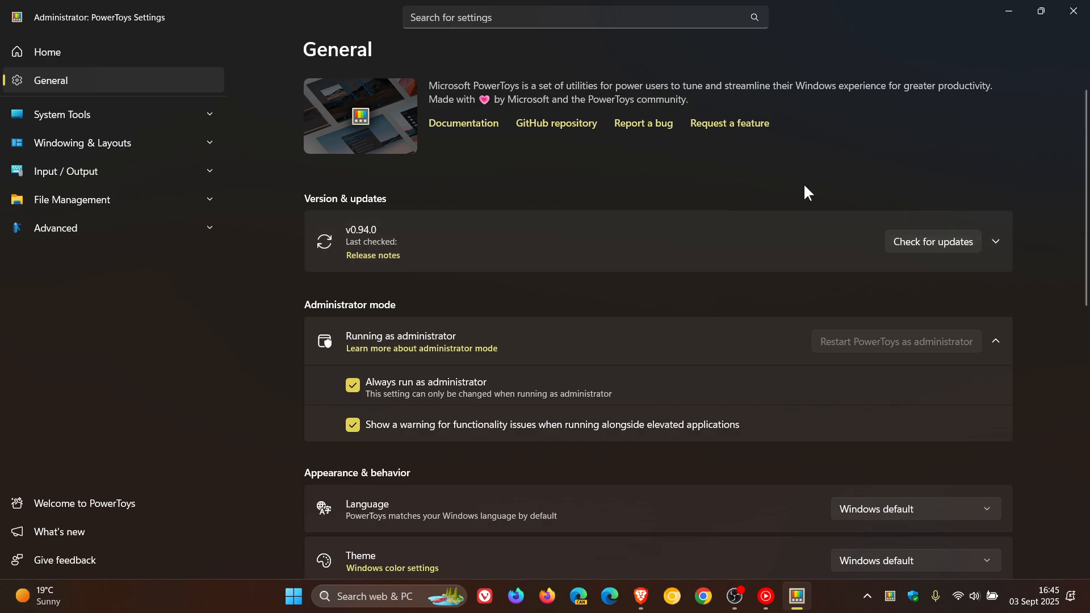
mouse_move(777, 191)
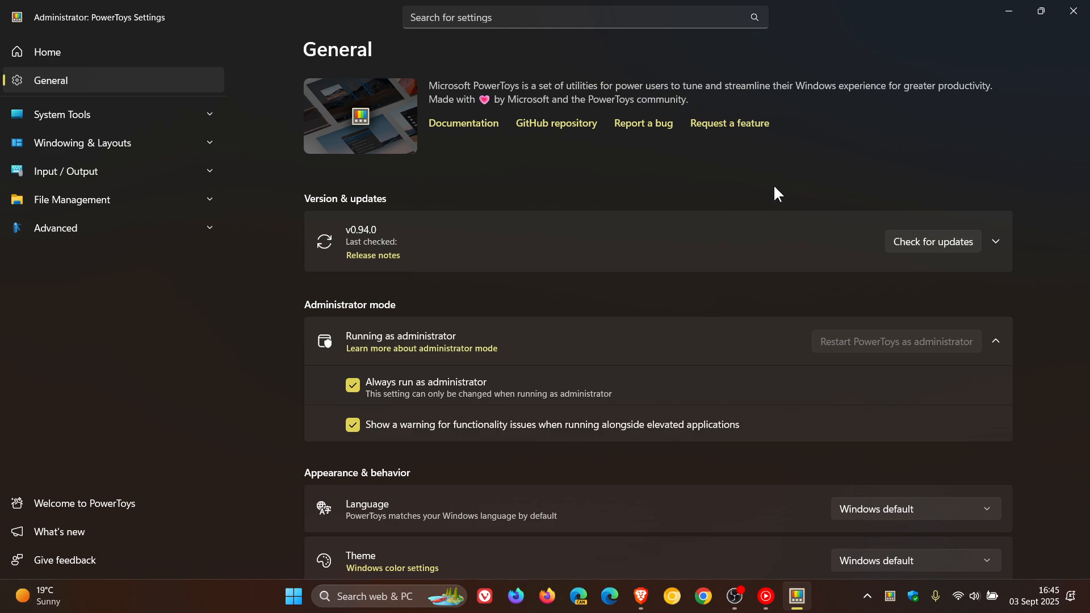
mouse_move(680, 159)
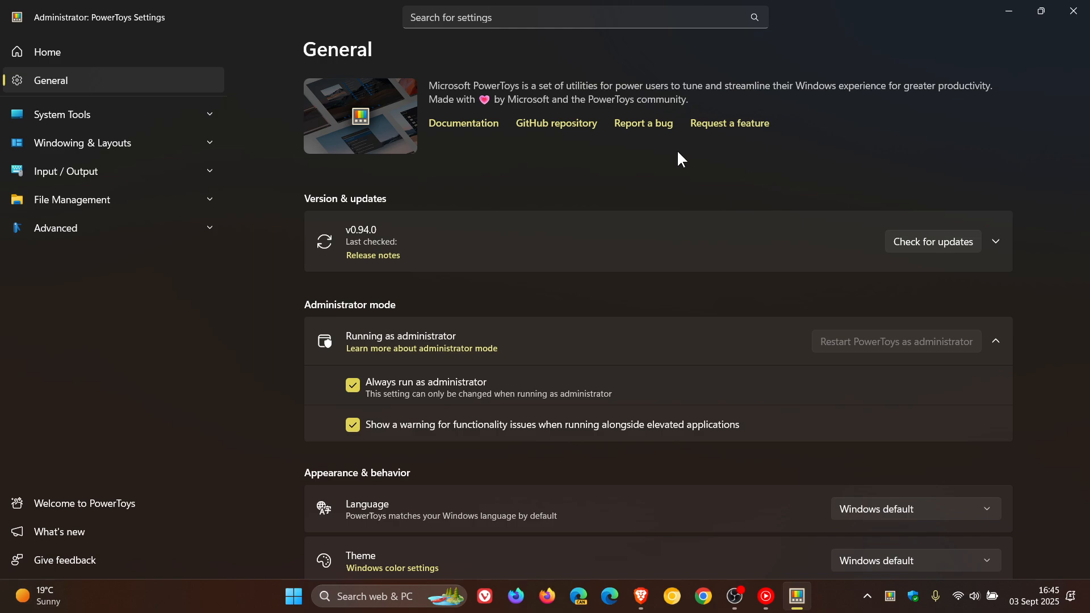
mouse_move(796, 214)
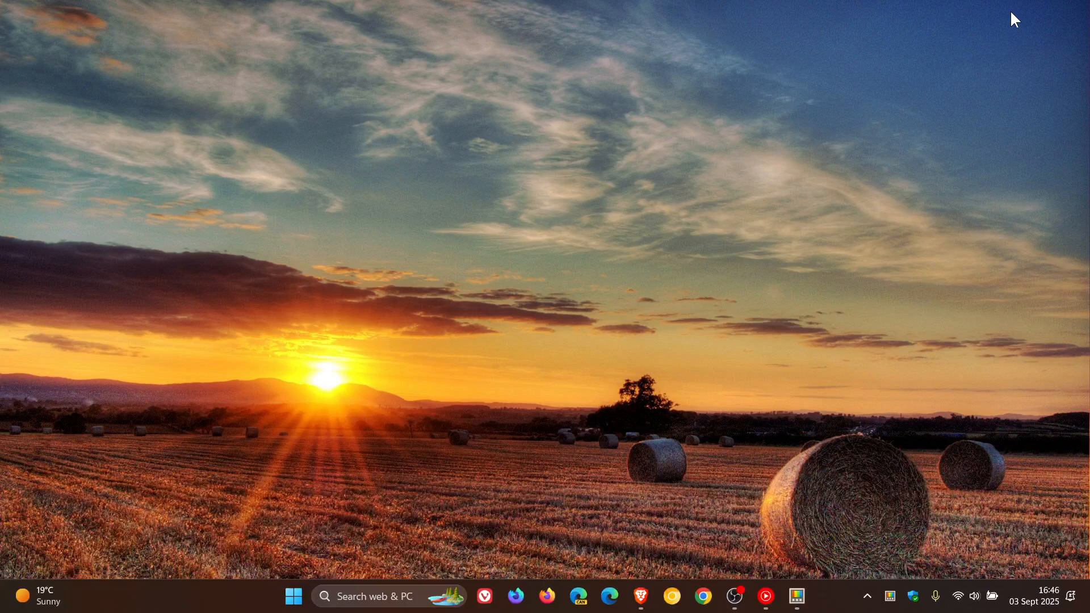
mouse_move(754, 262)
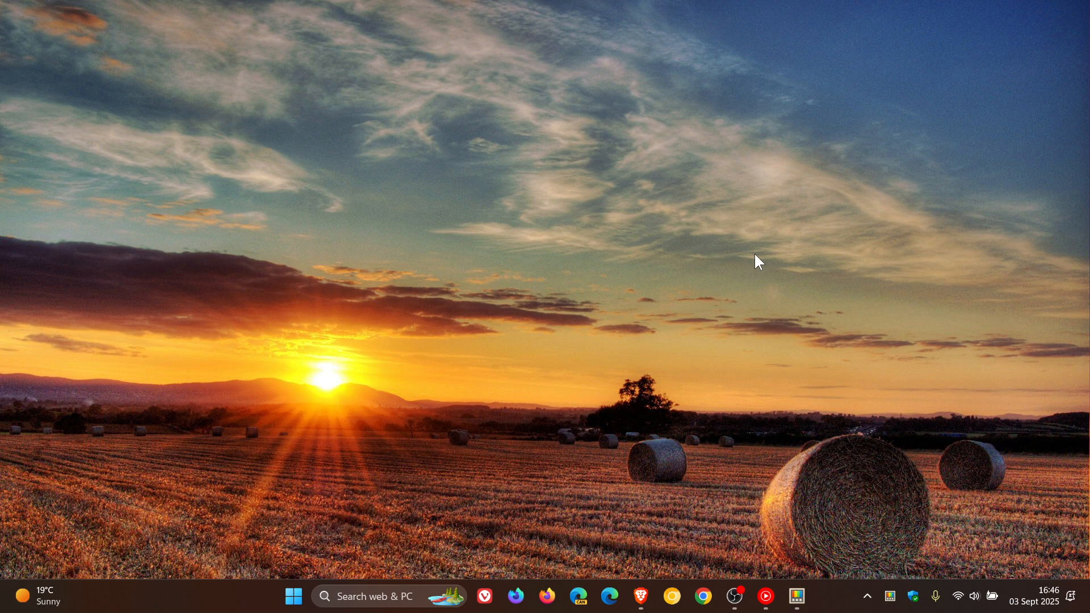
mouse_move(293, 596)
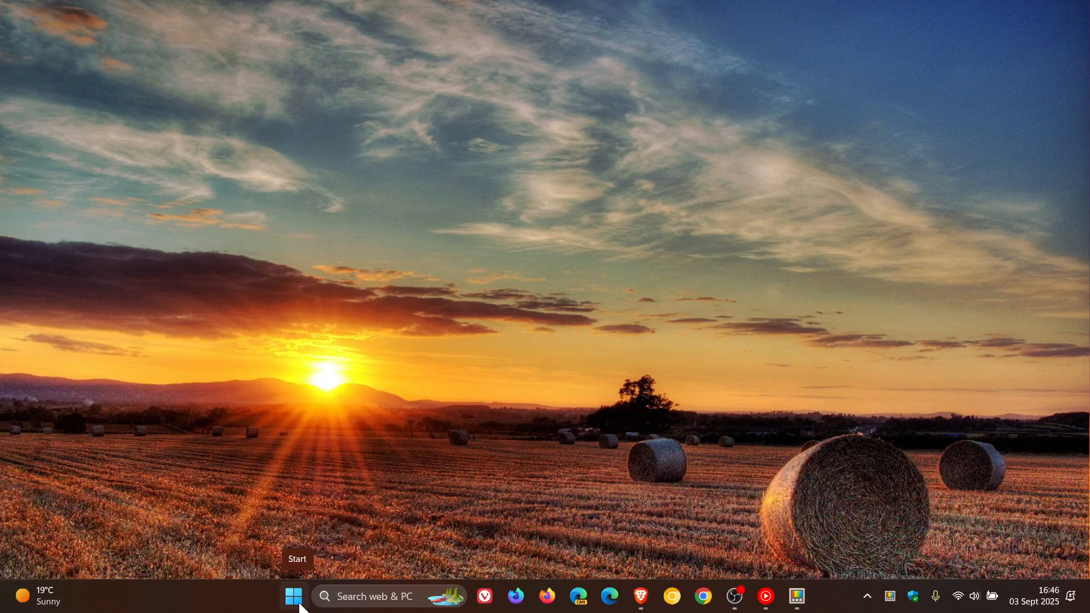
right_click(293, 596)
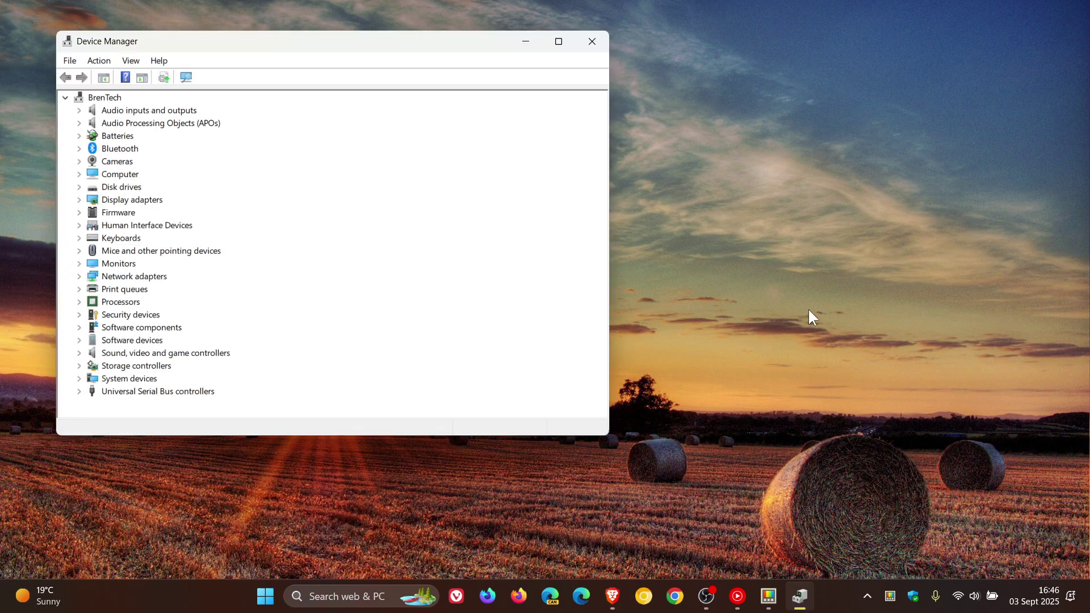
click(264, 597)
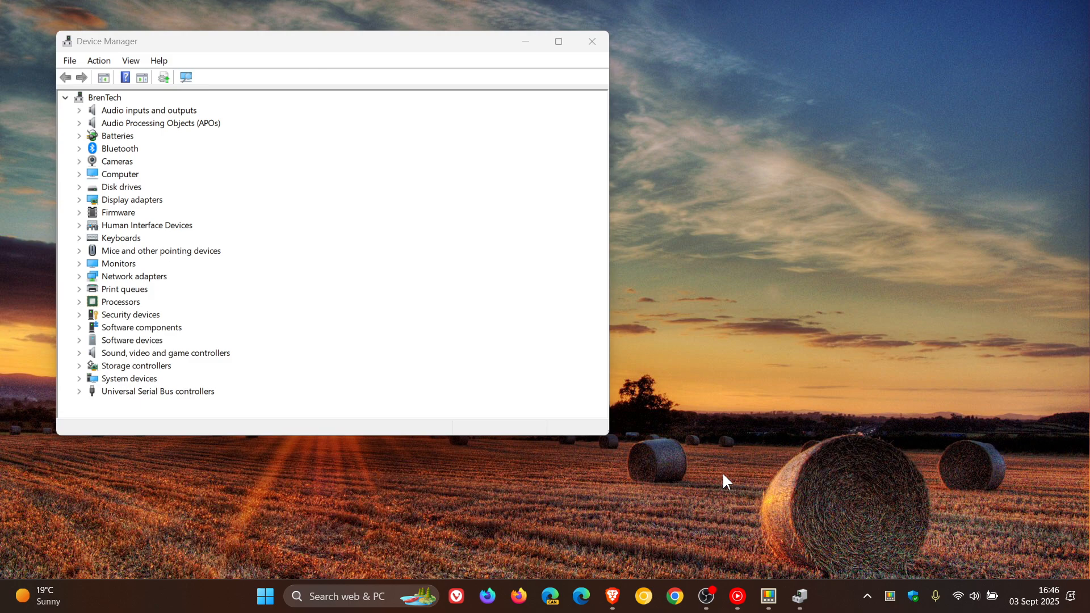
mouse_move(733, 392)
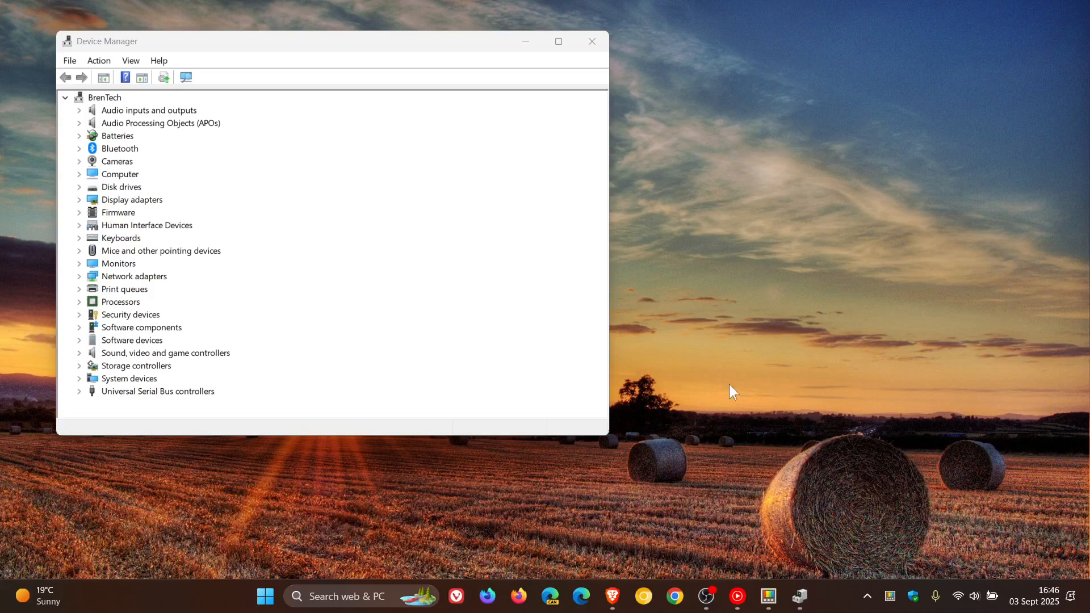
mouse_move(592, 42)
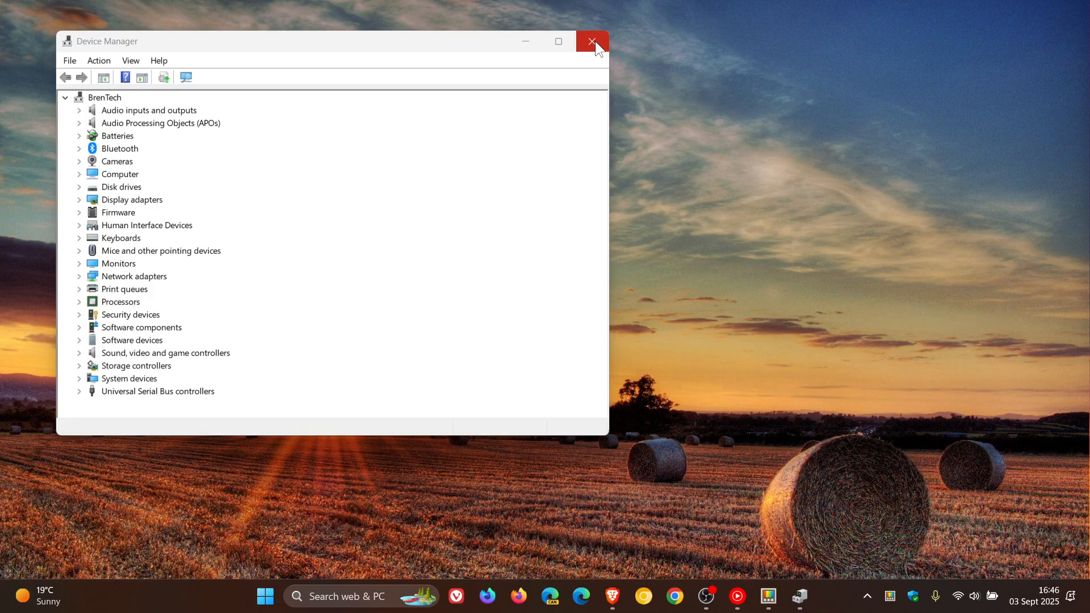
click(592, 41)
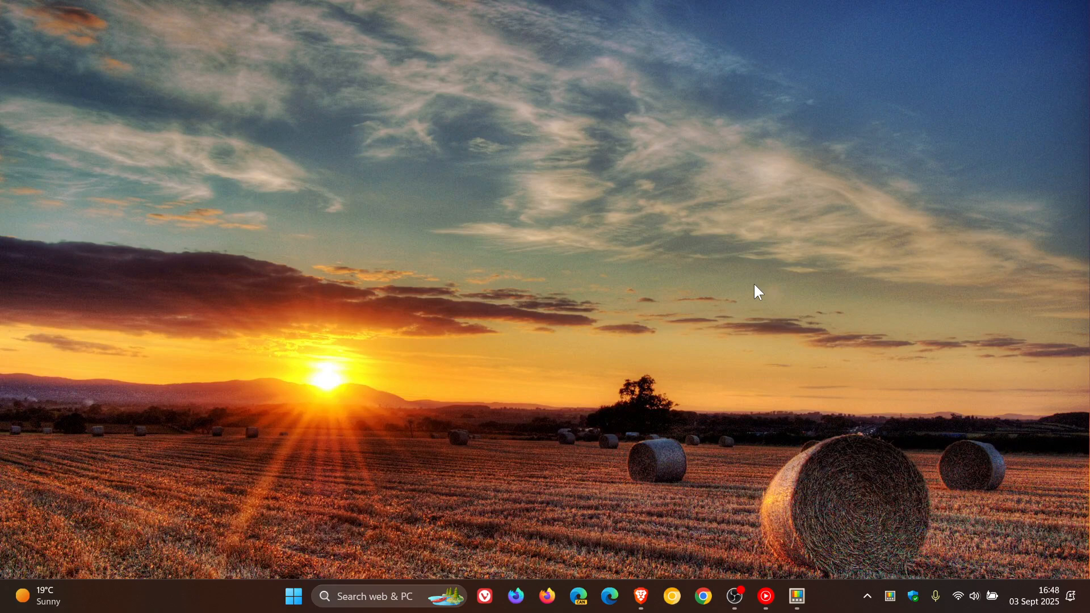
mouse_move(788, 420)
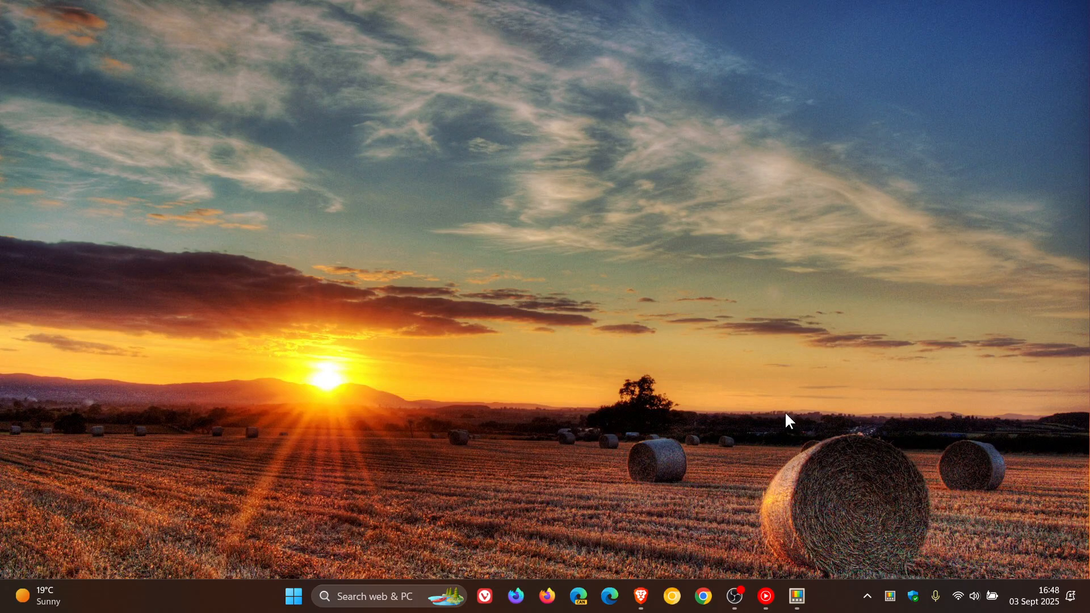
click(640, 597)
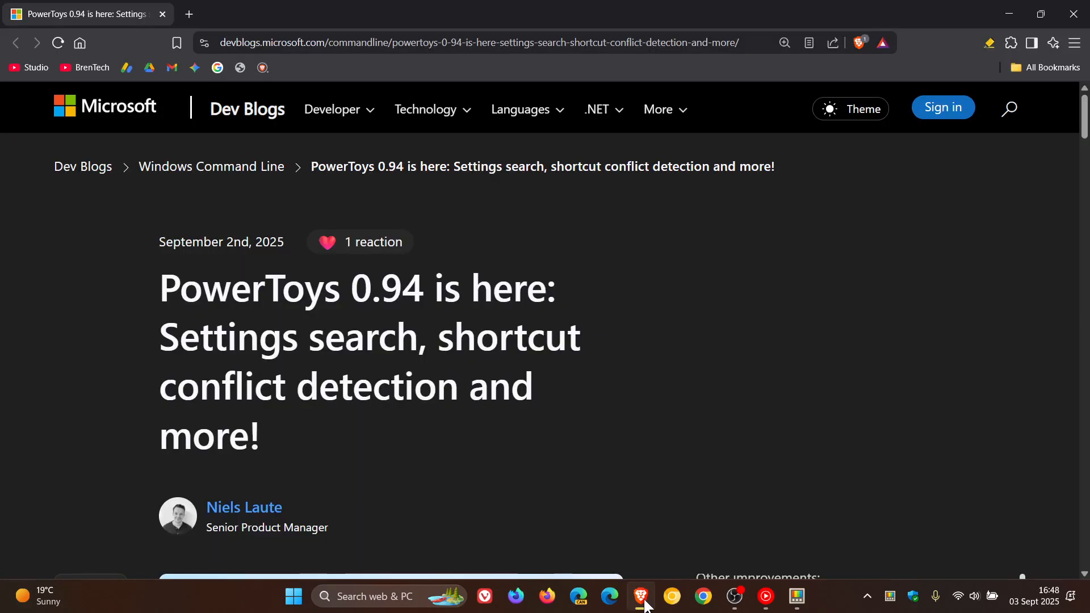
mouse_move(865, 259)
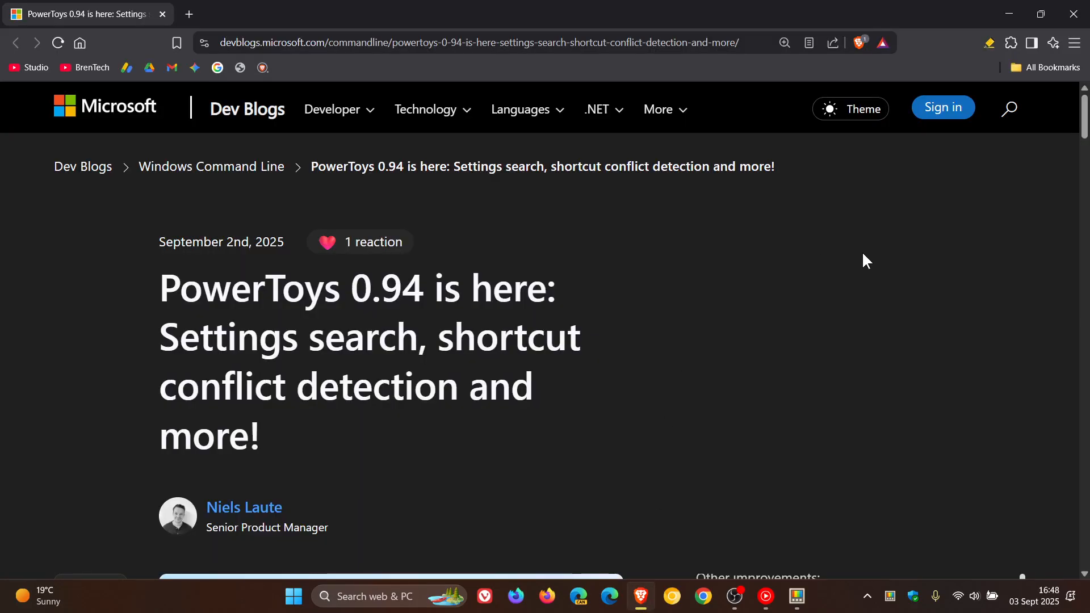
- Scroll the PowerToys 0.94 blog post down to the 'What's next for v0.95?' heading
scroll(down, 3)
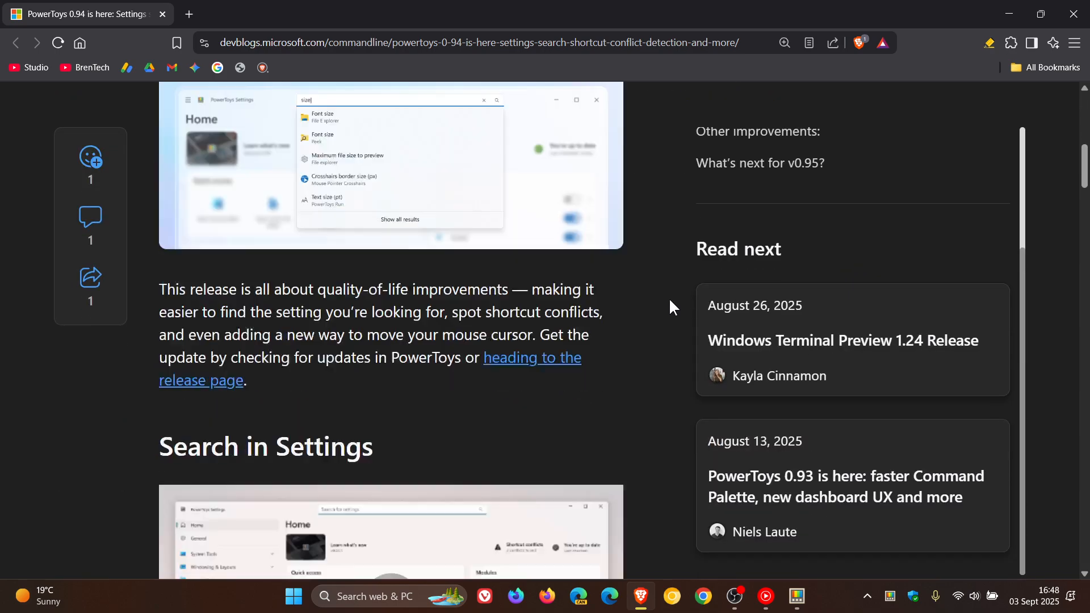
scroll(down, 3)
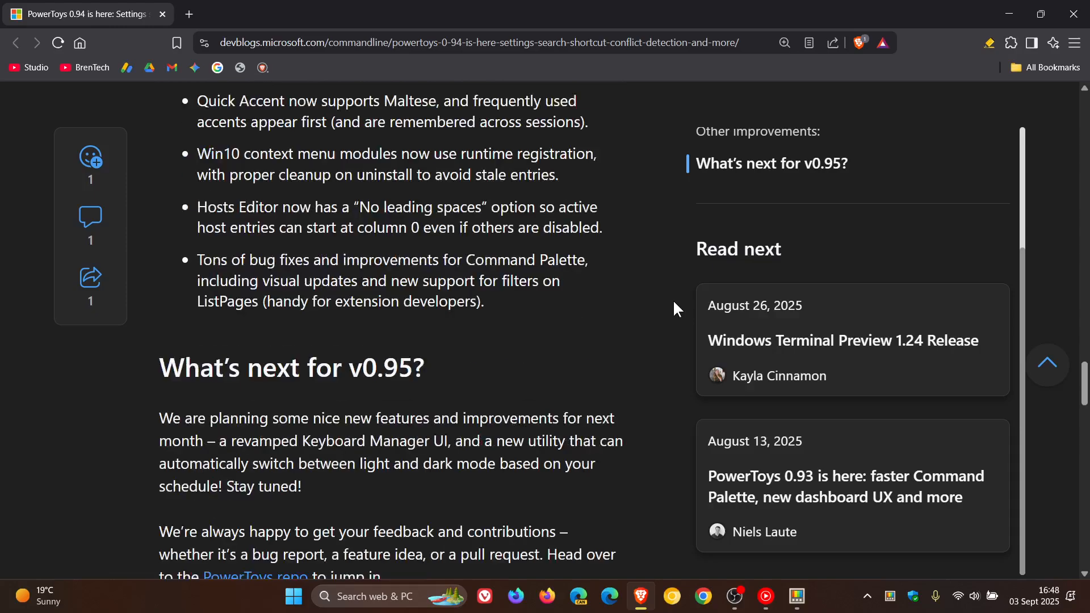
scroll(down, 3)
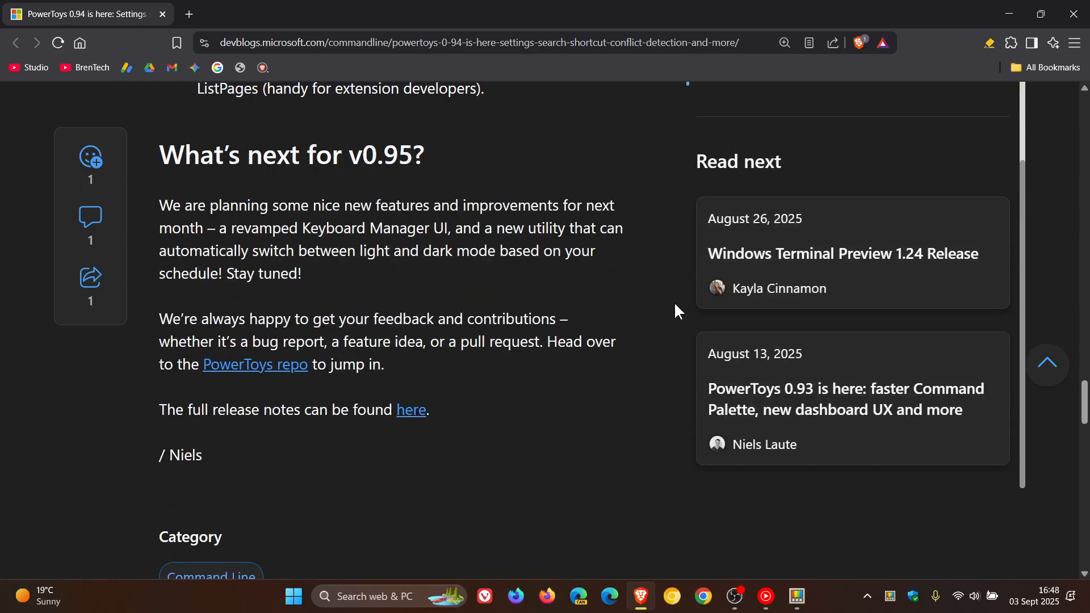
mouse_move(670, 310)
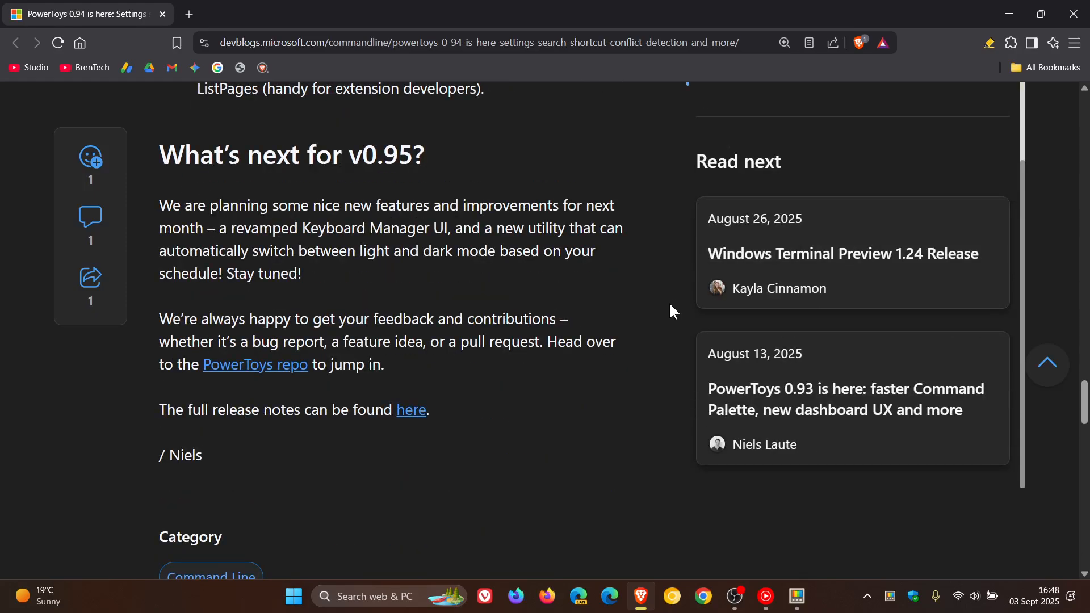
mouse_move(217, 237)
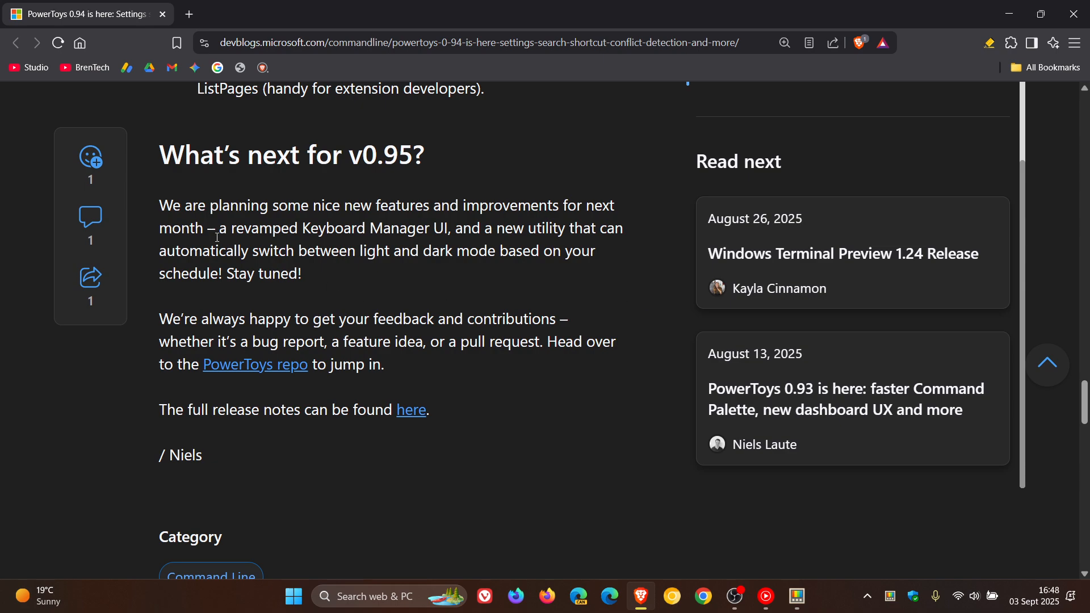
- Select the text from 'a revamped Keyboard Manager' through 'Stay tuned!' in the v0.95 section
drag(216, 228, 428, 228)
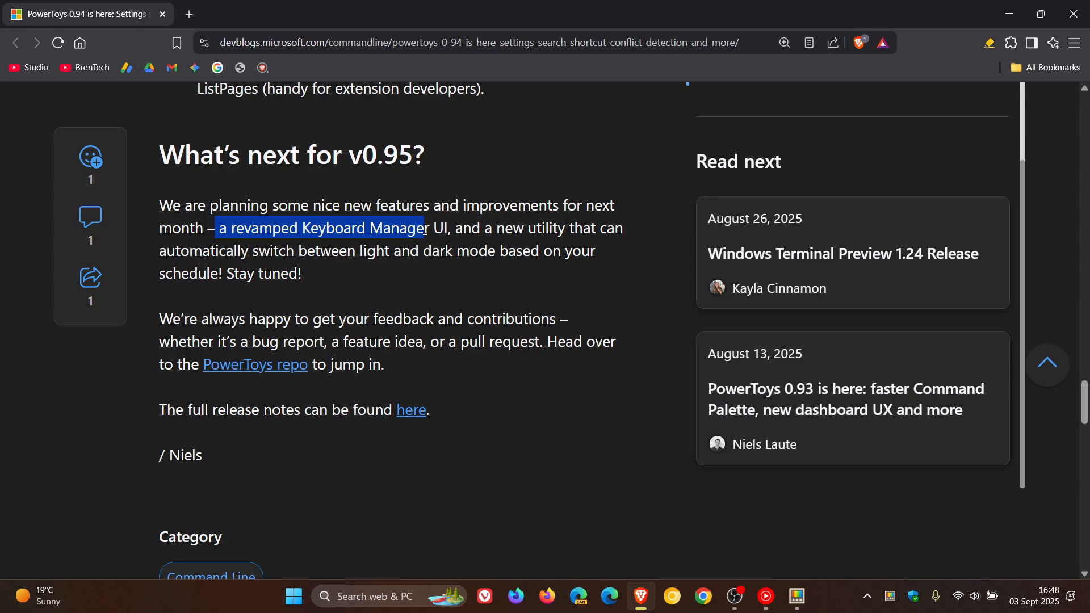
drag(423, 228, 529, 228)
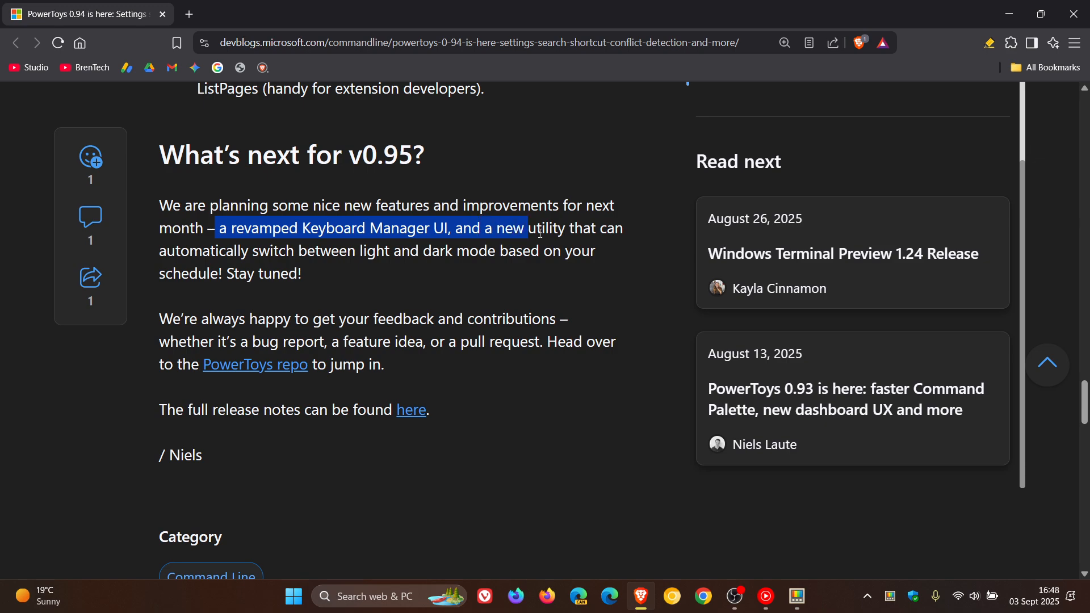
drag(538, 232, 625, 250)
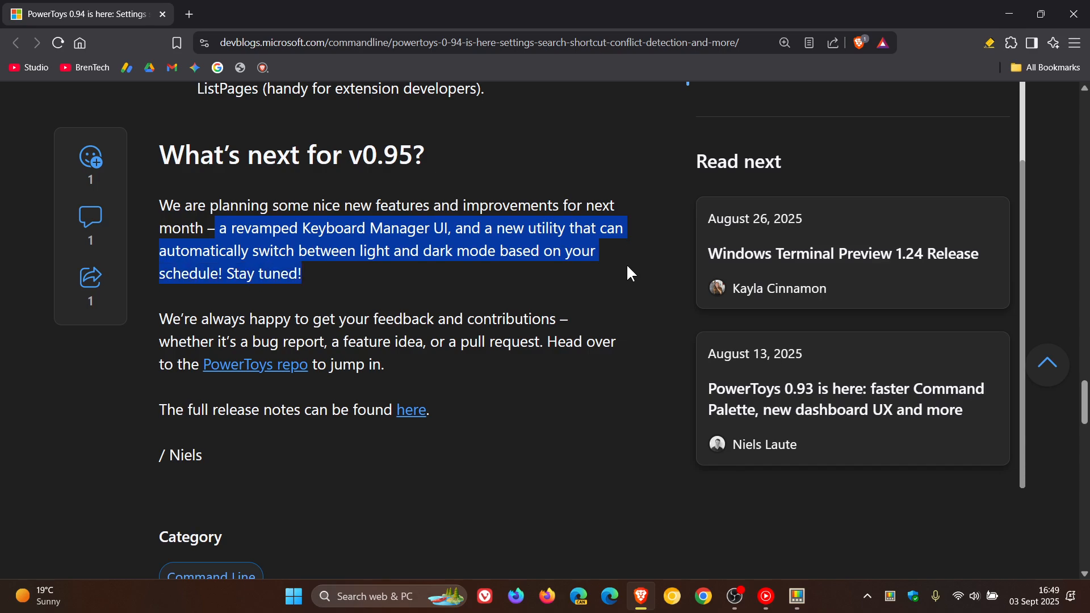
mouse_move(634, 276)
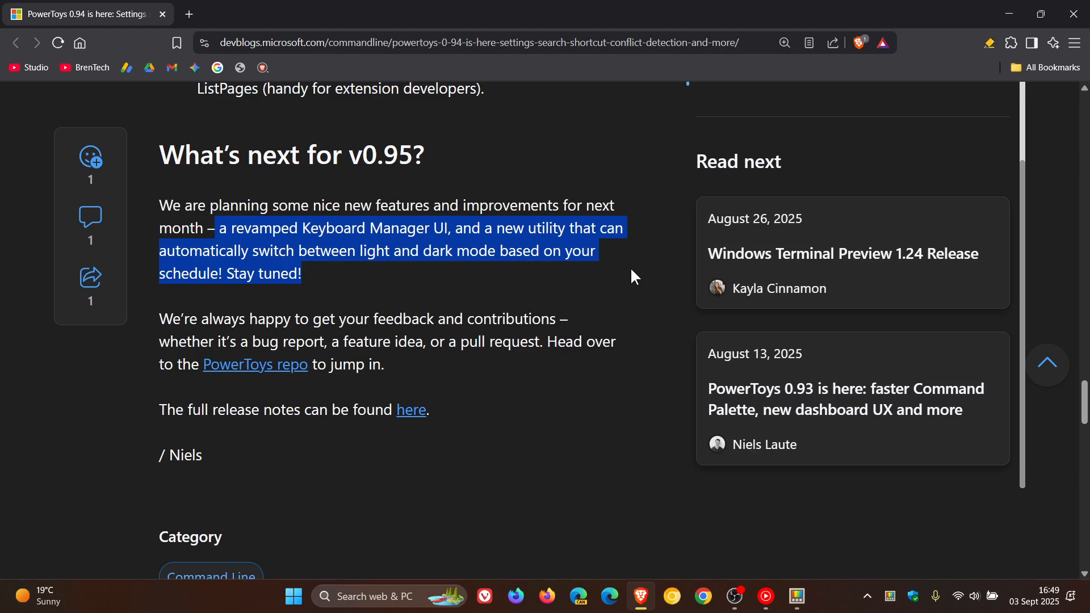
mouse_move(673, 242)
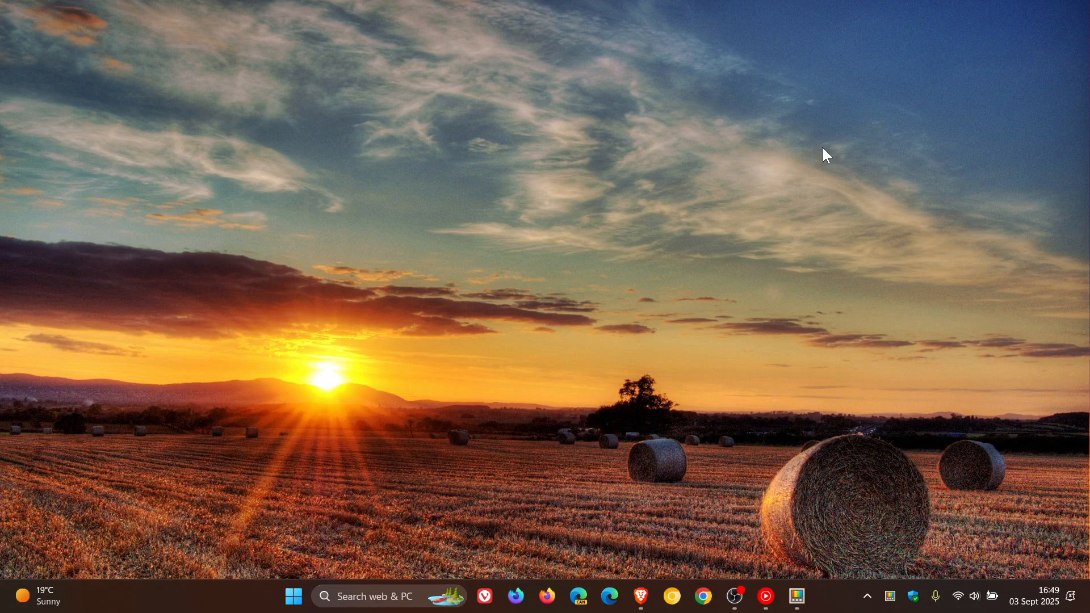
mouse_move(623, 293)
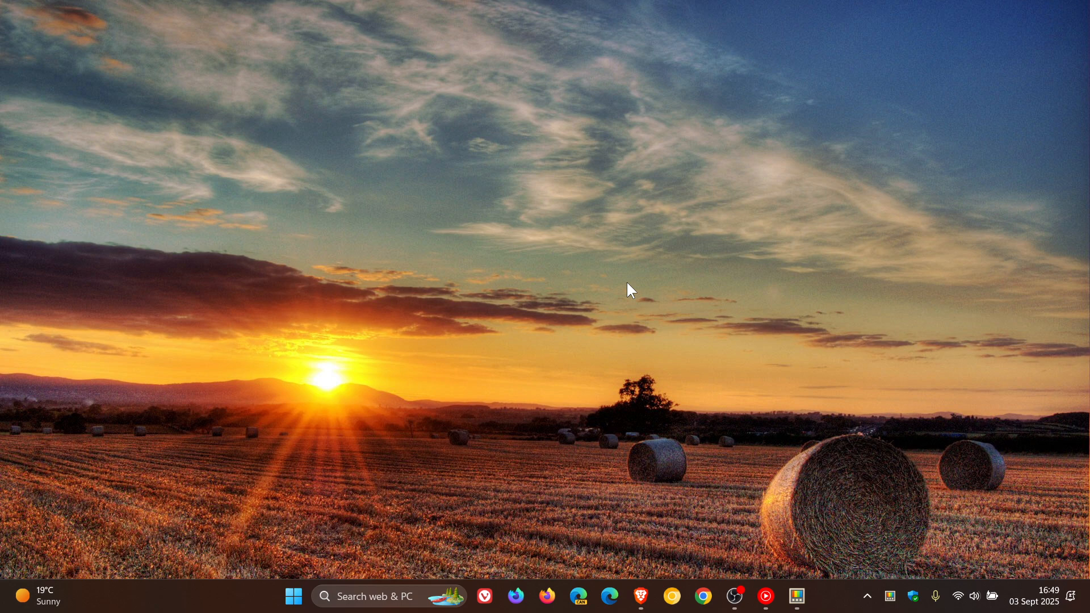
mouse_move(794, 597)
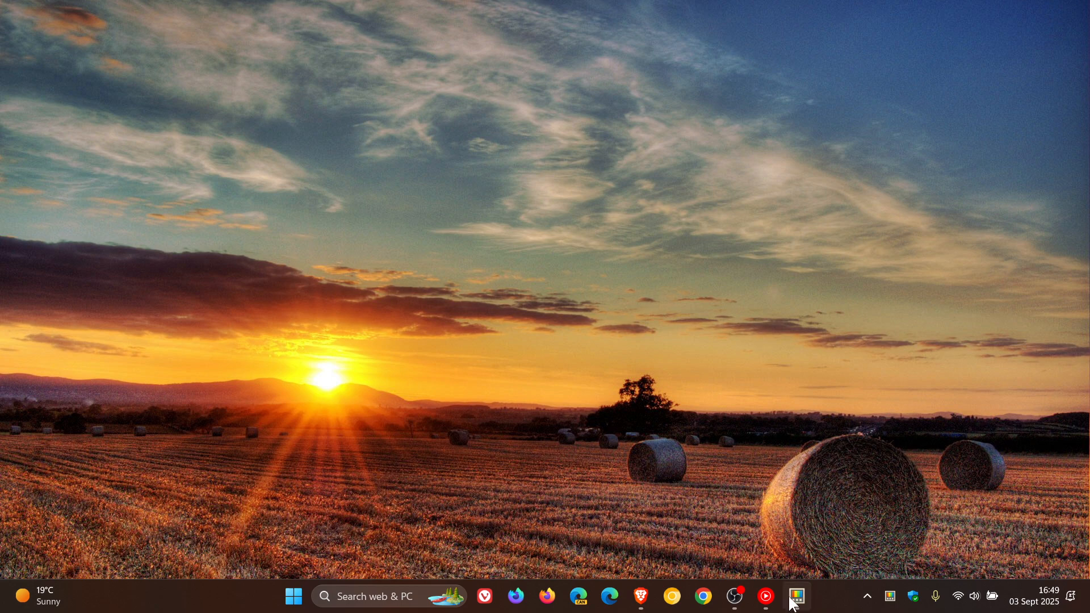
click(795, 597)
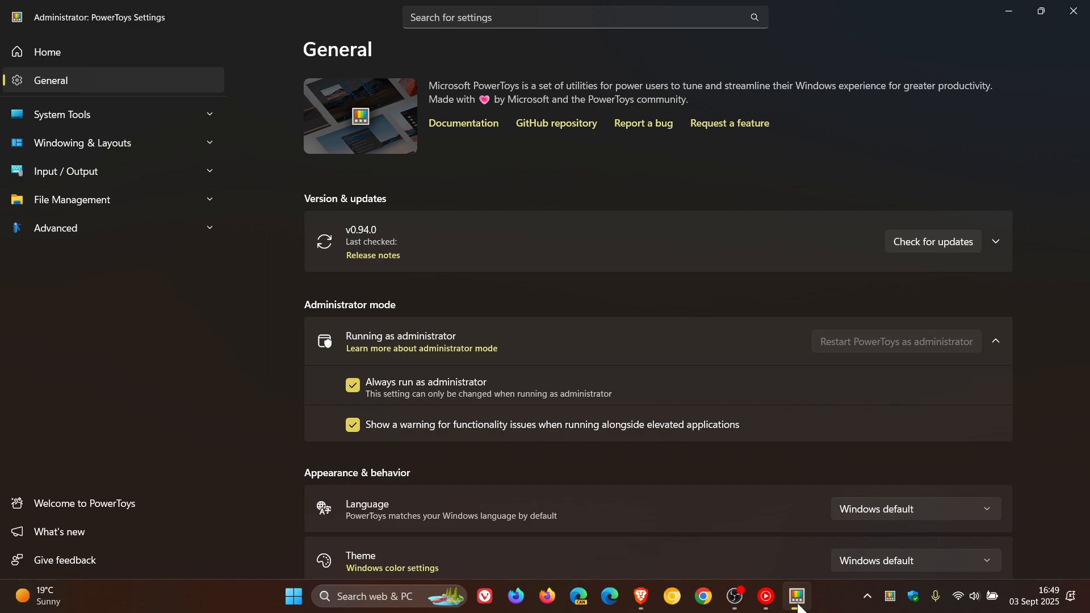
mouse_move(1016, 44)
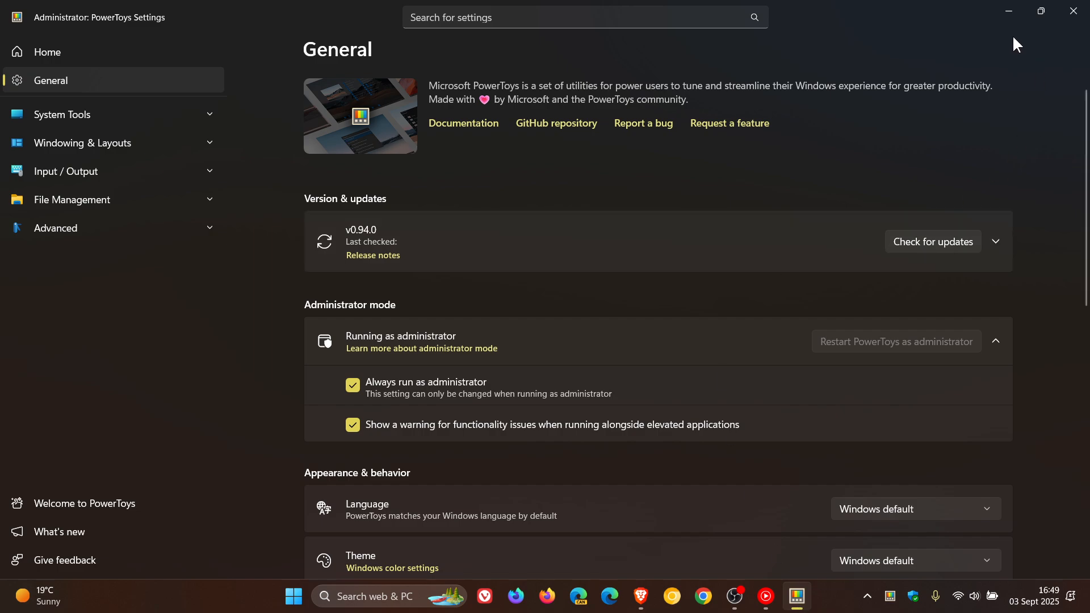
click(1071, 11)
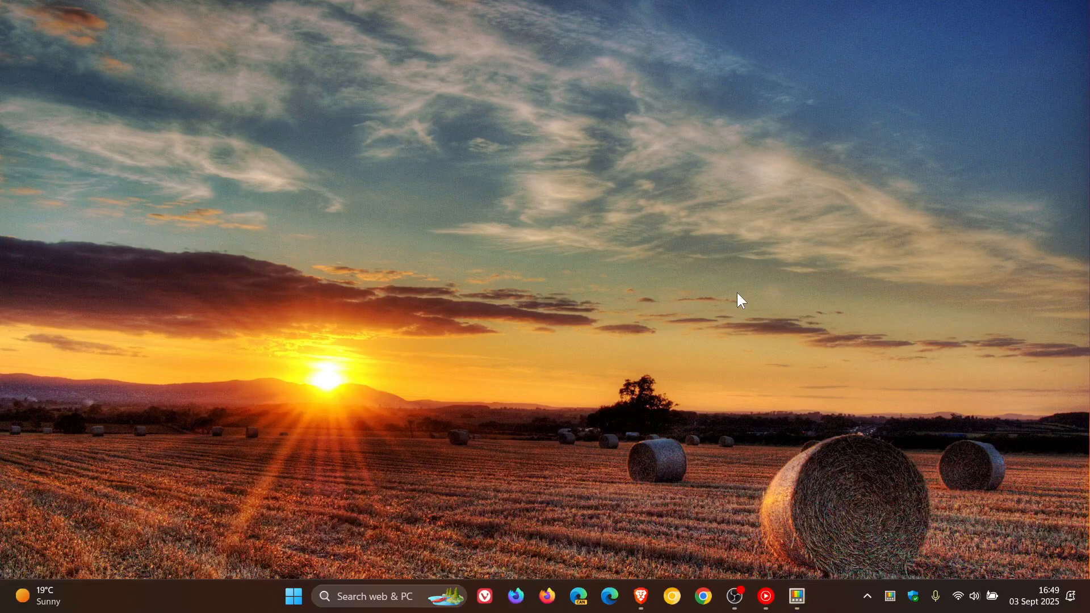
mouse_move(636, 236)
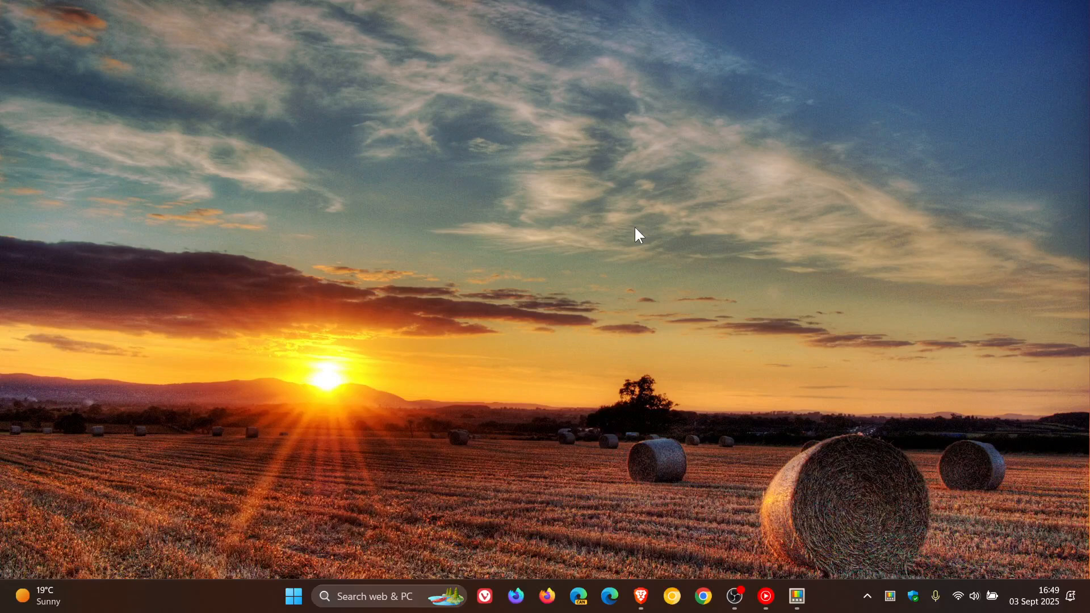
mouse_move(689, 255)
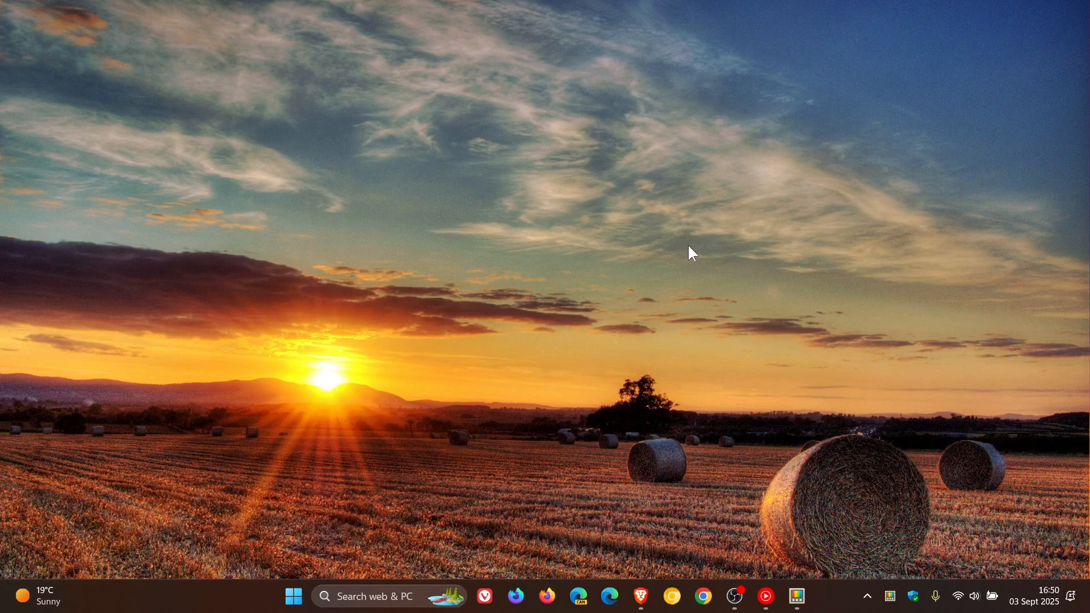